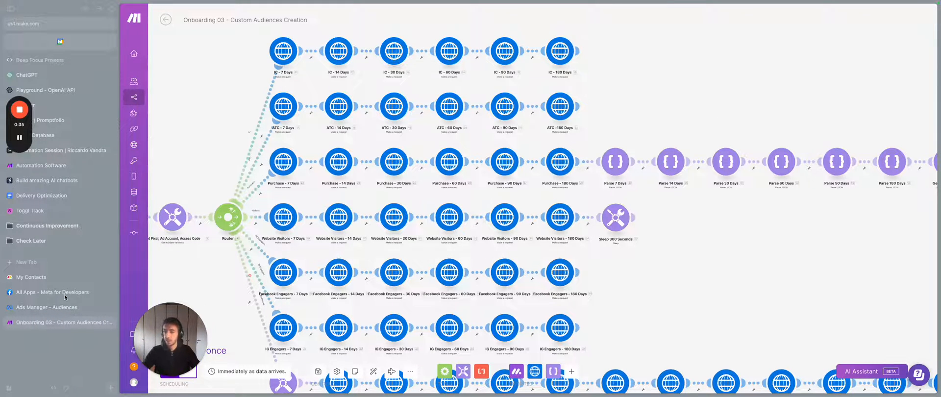
- From the All Apps list, open the Testing - Custom Audiences app dashboard
{"action": "left_click", "coordinate": [53, 292]}
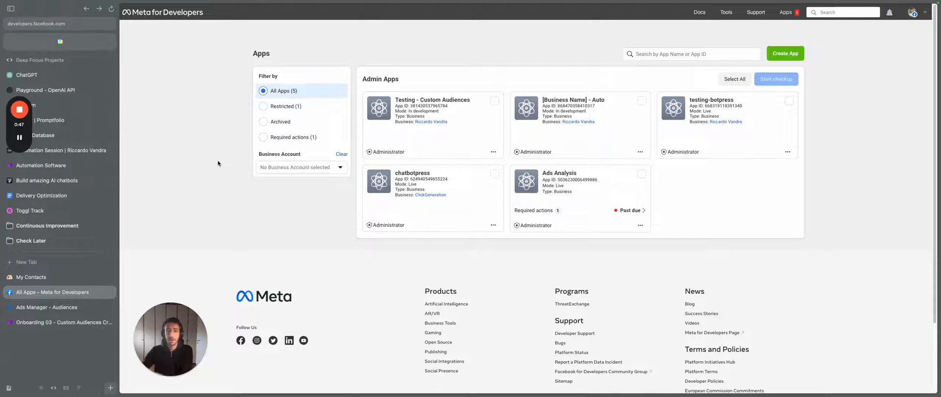
{"action": "mouse_move", "coordinate": [510, 104]}
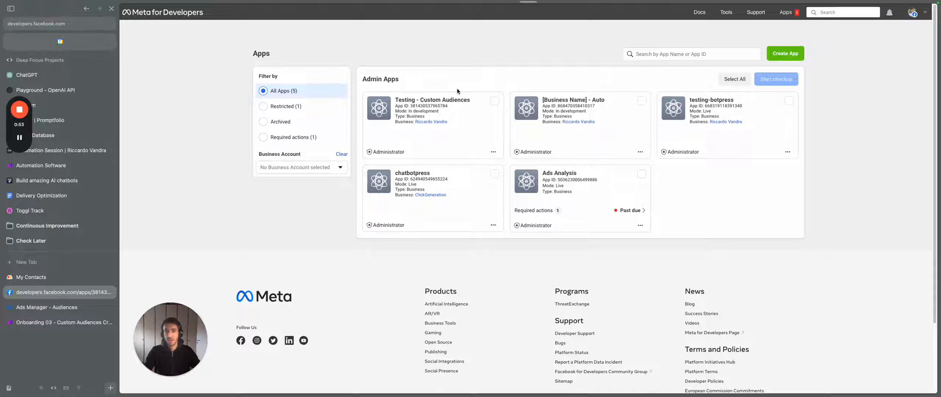
{"action": "left_click", "coordinate": [433, 100]}
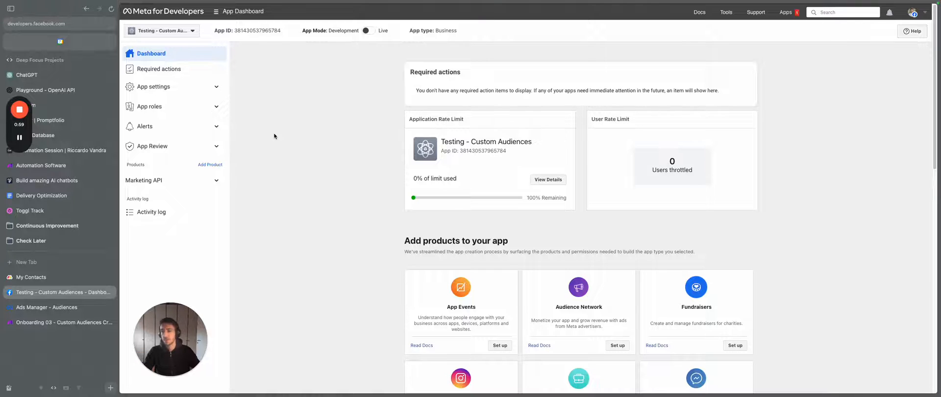
- Expand the Marketing API section in the sidebar and open its Quickstart page
{"action": "left_click", "coordinate": [143, 180]}
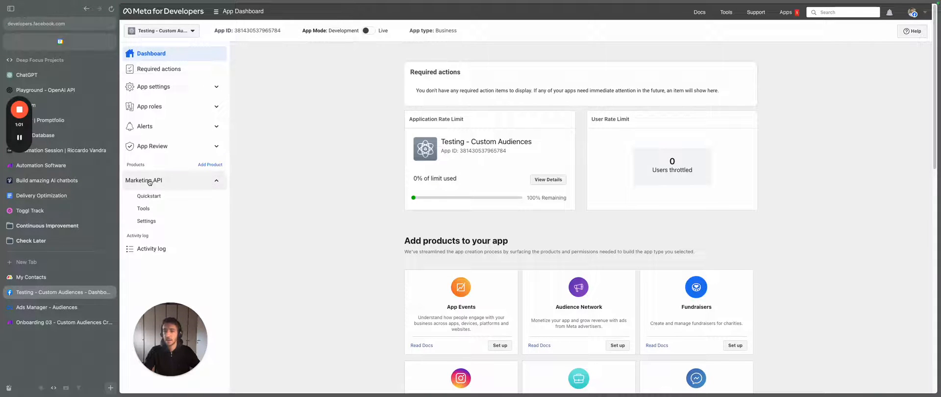
{"action": "left_click", "coordinate": [144, 180]}
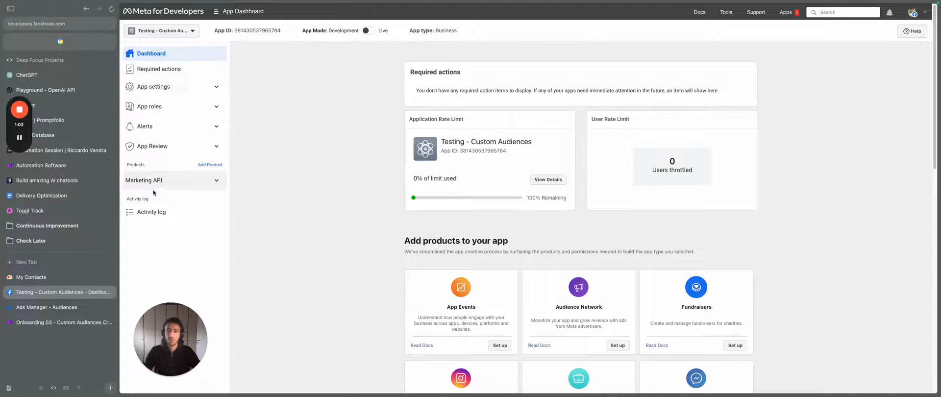
{"action": "left_click", "coordinate": [144, 180]}
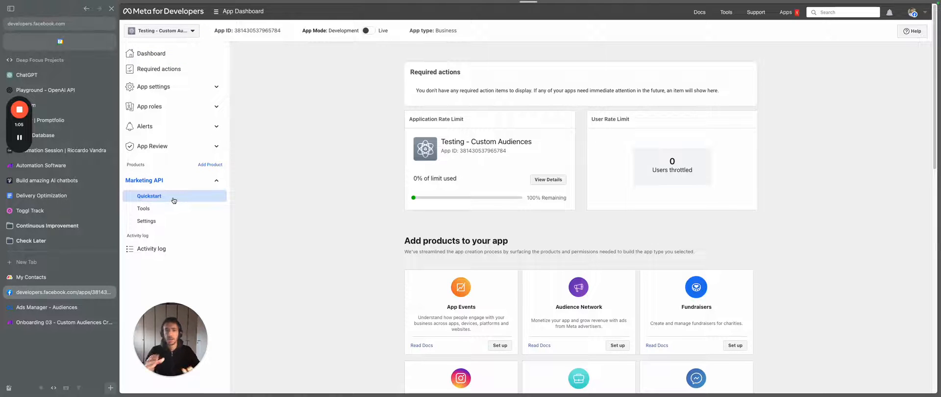
{"action": "left_click", "coordinate": [215, 181]}
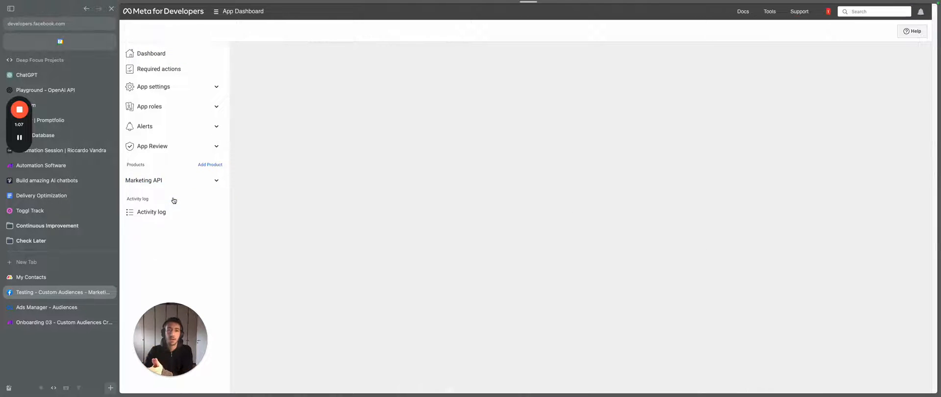
- Open the Marketing API Tools page with token permissions and sandbox ad accounts
{"action": "left_click", "coordinate": [143, 180]}
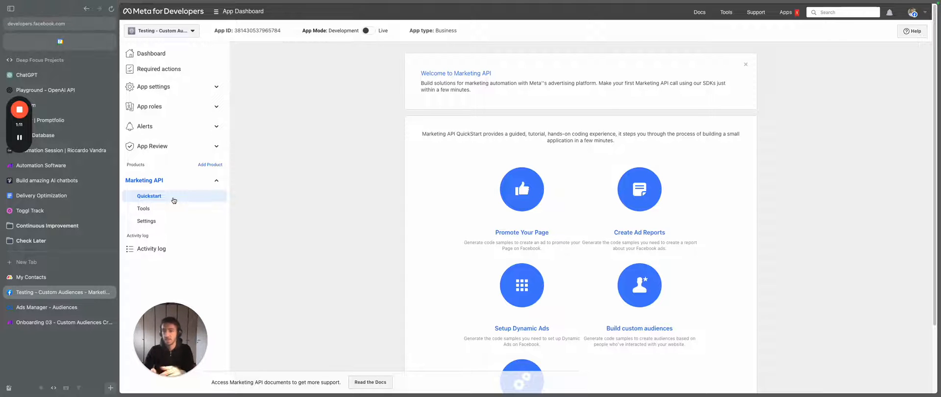
{"action": "left_click", "coordinate": [143, 207]}
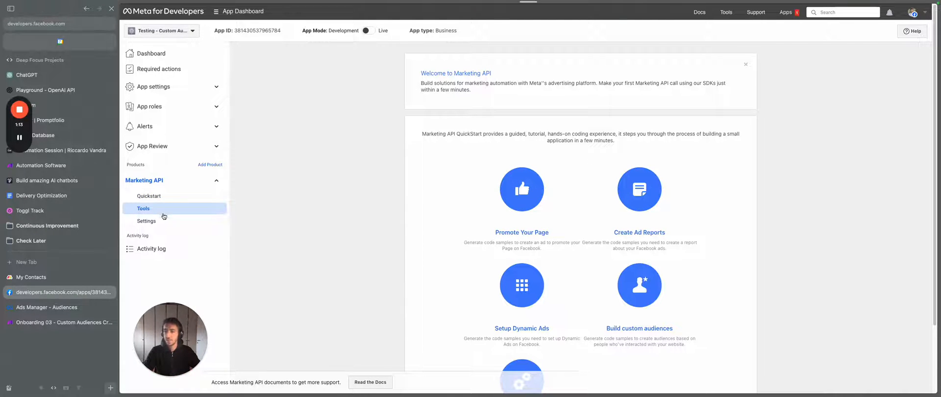
{"action": "left_click", "coordinate": [143, 208]}
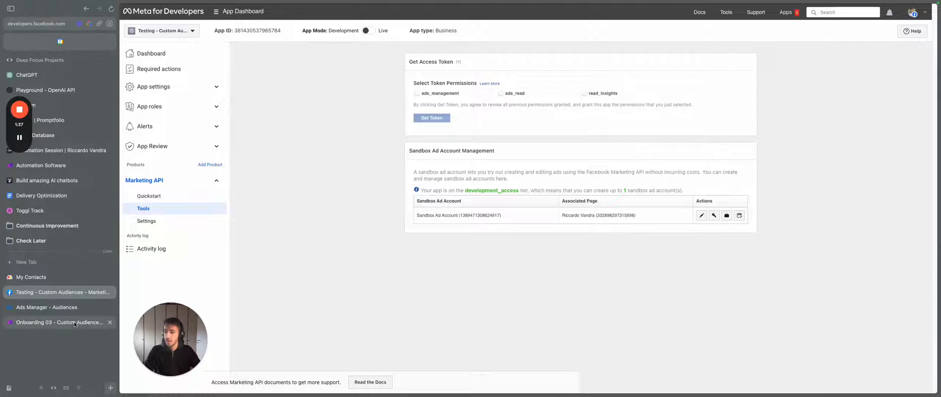
- Search 'graph' in a new tab and open the Graph API Explorer
{"action": "type", "text": "g"}
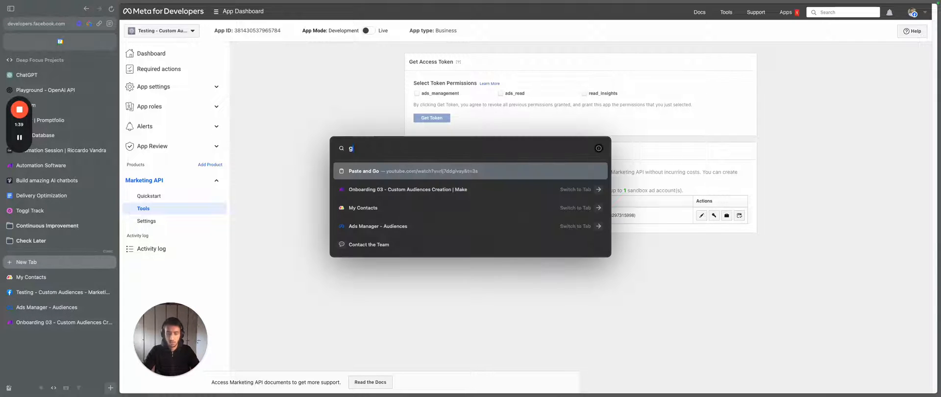
{"action": "type", "text": "raph"}
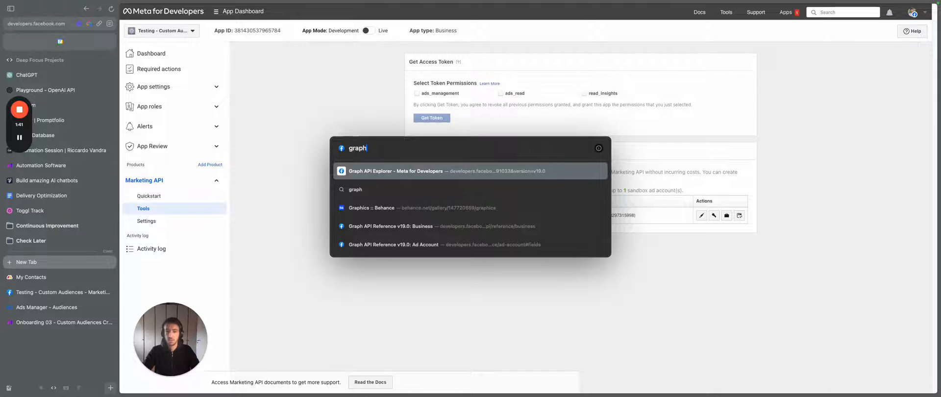
{"action": "left_click", "coordinate": [394, 170]}
{"action": "type", "text": "d"}
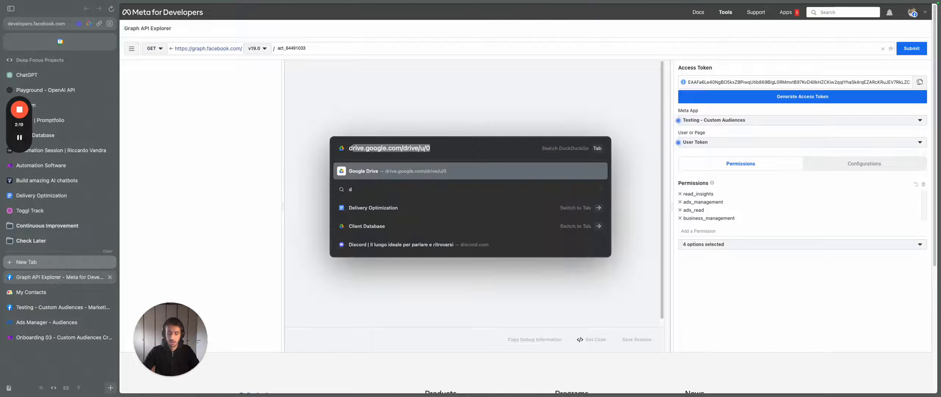
- Search 'docs marketing api' in another tab and open the Website Custom Audiences documentation
{"action": "type", "text": "ocs"}
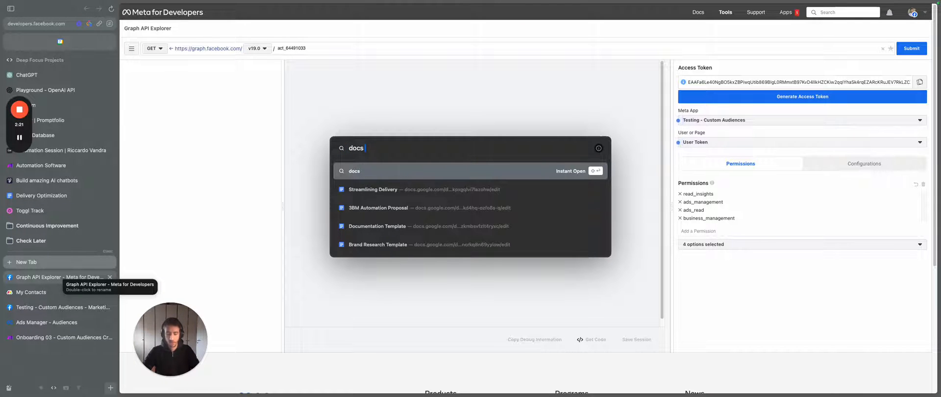
{"action": "type", "text": "marketing-api/audiences/guides/website-custom"}
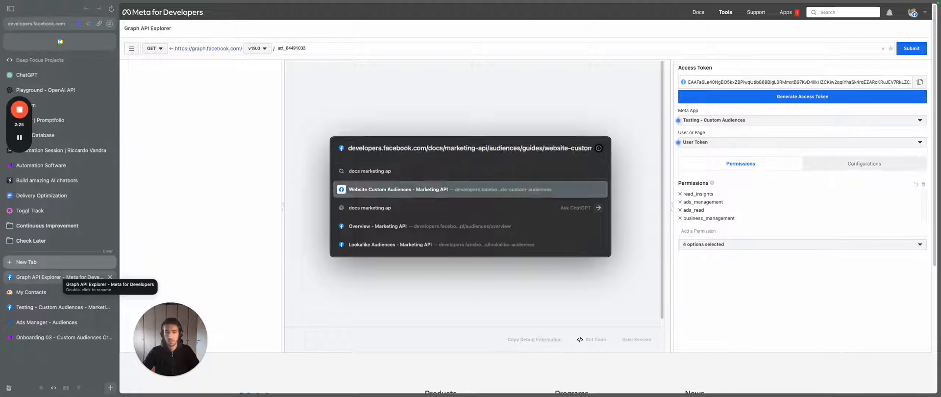
{"action": "left_click", "coordinate": [397, 189]}
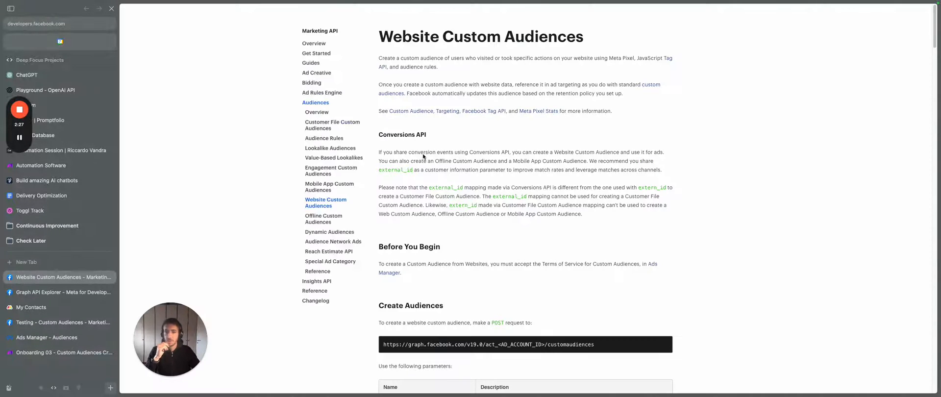
- Scroll to the Create Audiences endpoint parameters, then return to the Make scenario tab
{"action": "scroll", "scroll_direction": "down", "scroll_amount": 3}
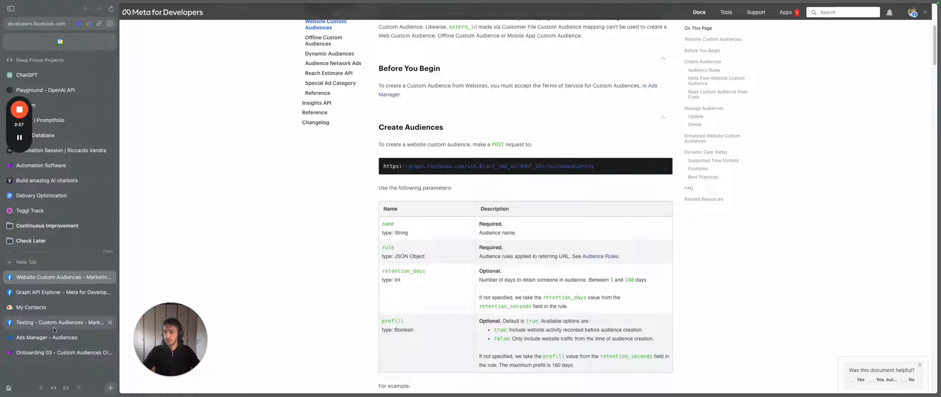
{"action": "left_click", "coordinate": [65, 353]}
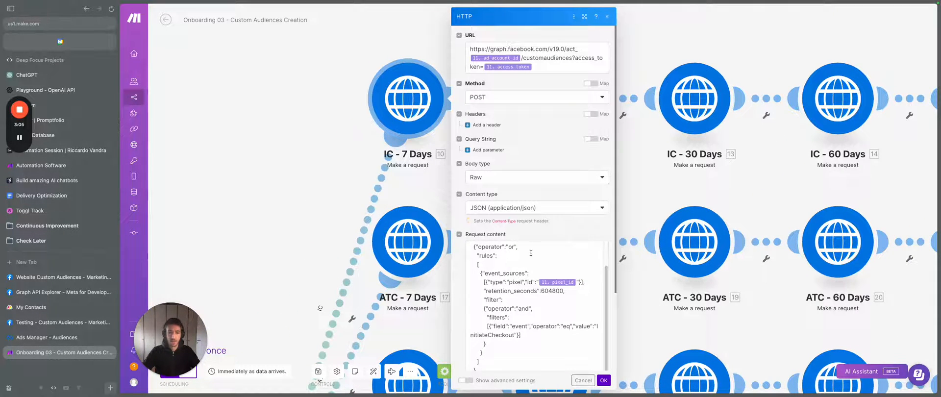
- Review the IC - 7 Days HTTP module's JSON body: InitiateCheckout rule, 7-day retention, prefill
{"action": "scroll", "scroll_direction": "down", "scroll_amount": 3}
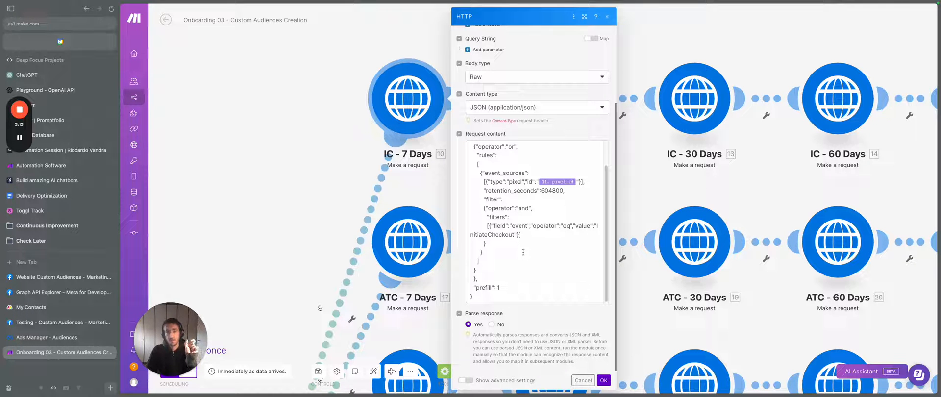
{"action": "left_click", "coordinate": [603, 380]}
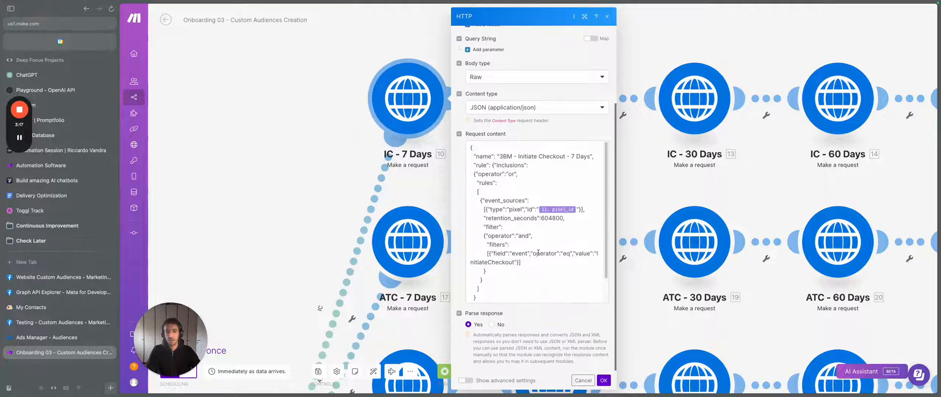
{"action": "scroll", "scroll_direction": "down", "scroll_amount": 3}
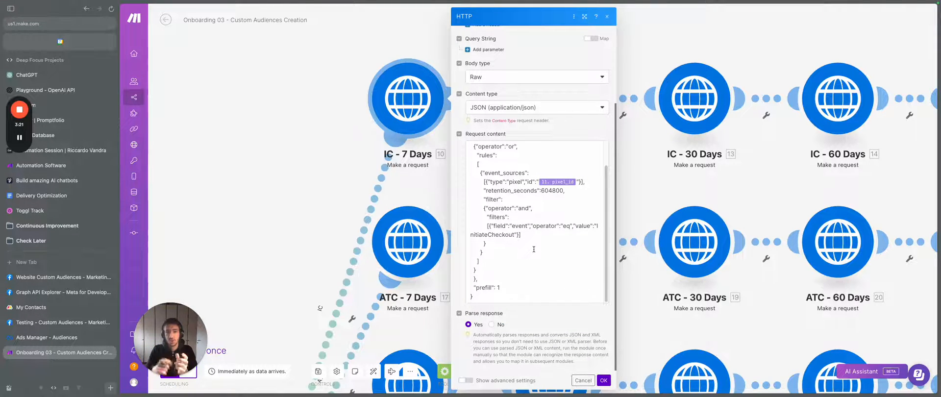
{"action": "mouse_move", "coordinate": [726, 37]}
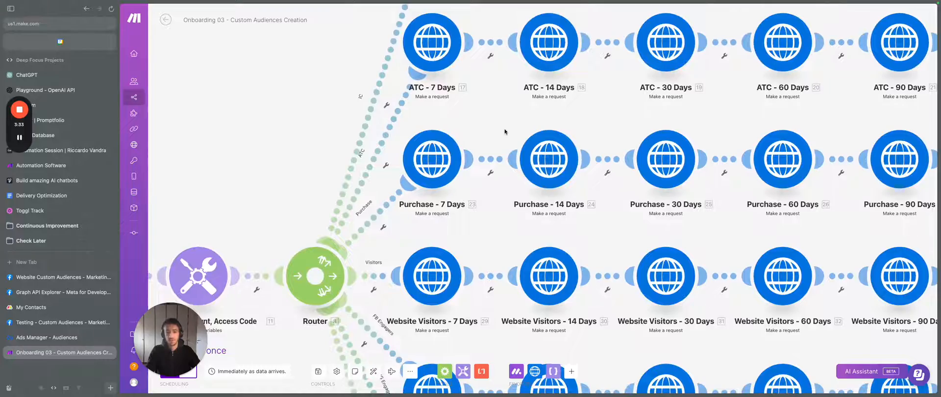
- Close the module and zoom out to show the full router map of 7–180-day audience requests and lookalikes
{"action": "scroll", "scroll_direction": "down", "scroll_amount": 3}
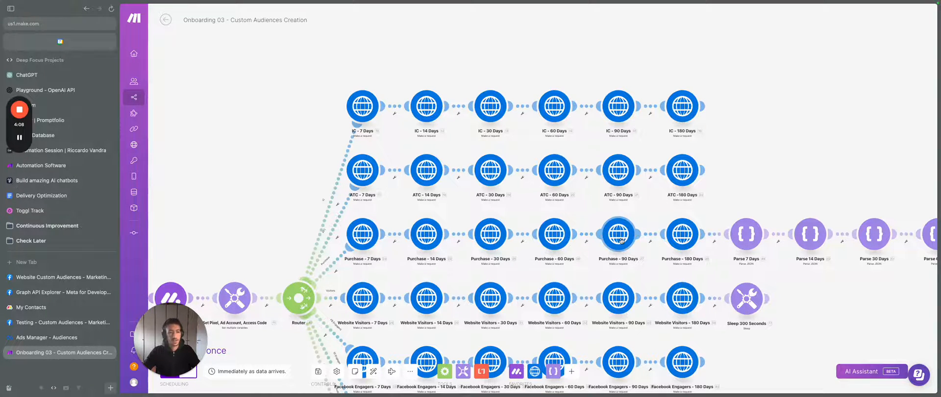
{"action": "scroll", "scroll_direction": "down", "scroll_amount": 3}
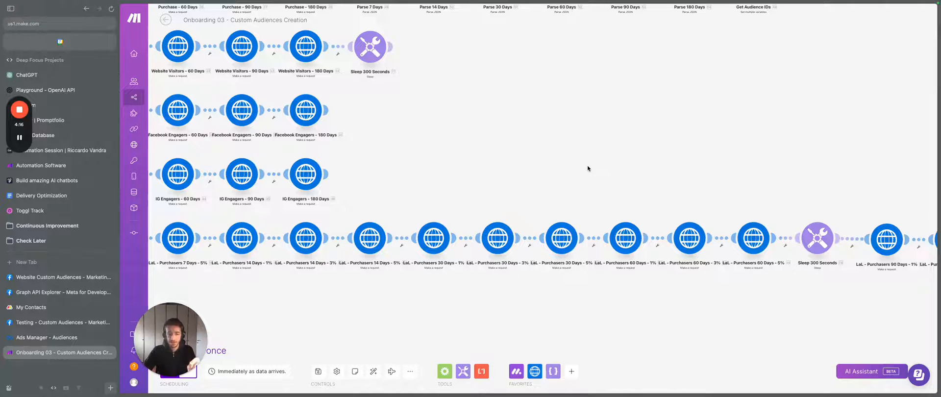
{"action": "mouse_move", "coordinate": [498, 169]}
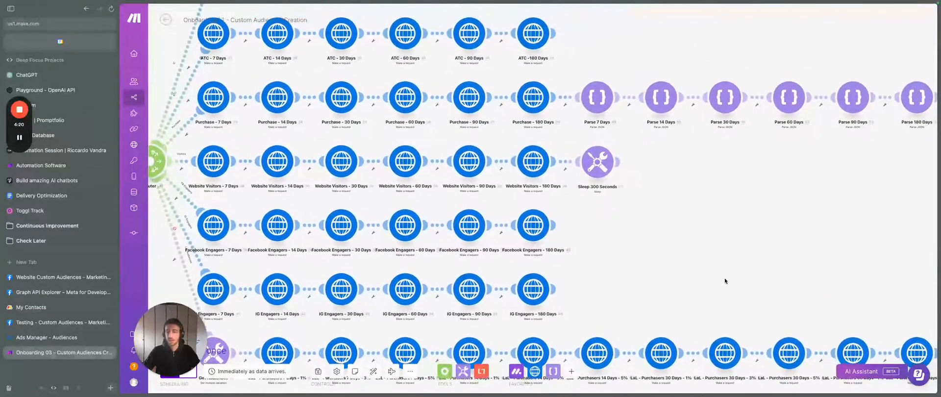
{"action": "scroll", "scroll_direction": "down", "scroll_amount": 3}
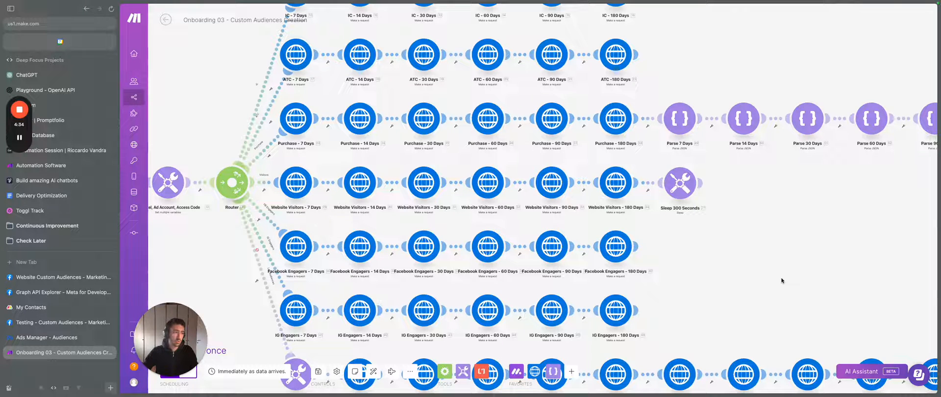
{"action": "left_click", "coordinate": [679, 183]}
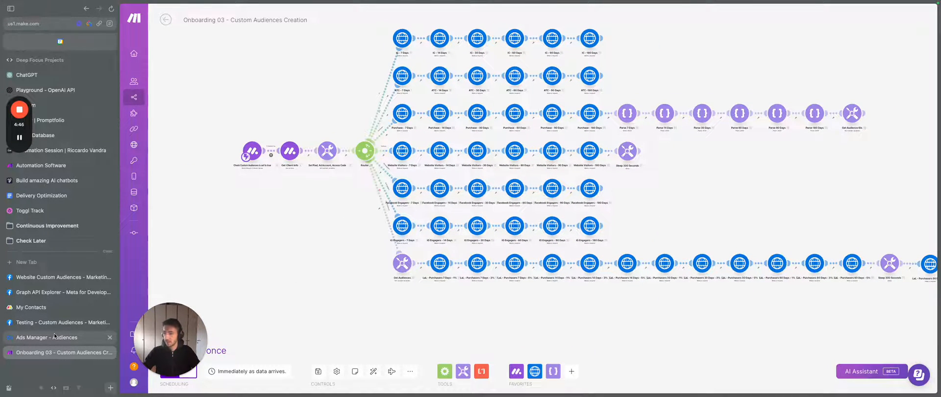
{"action": "left_click", "coordinate": [31, 306]}
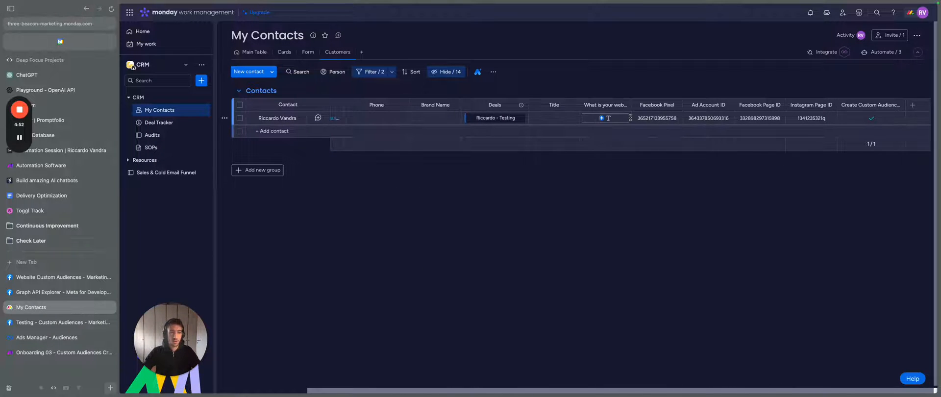
{"action": "left_click", "coordinate": [657, 118]}
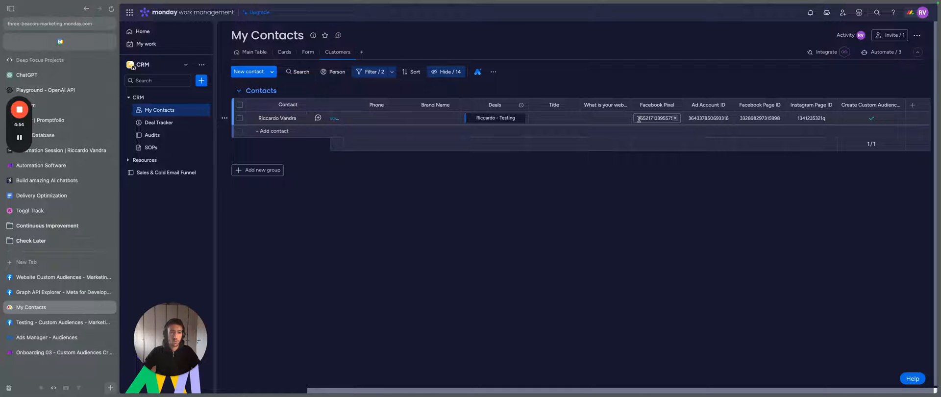
{"action": "left_click", "coordinate": [759, 117]}
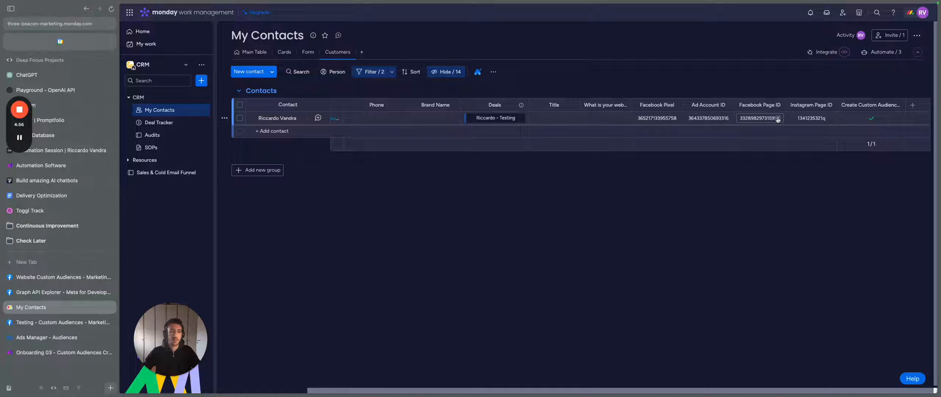
{"action": "left_click", "coordinate": [812, 117]}
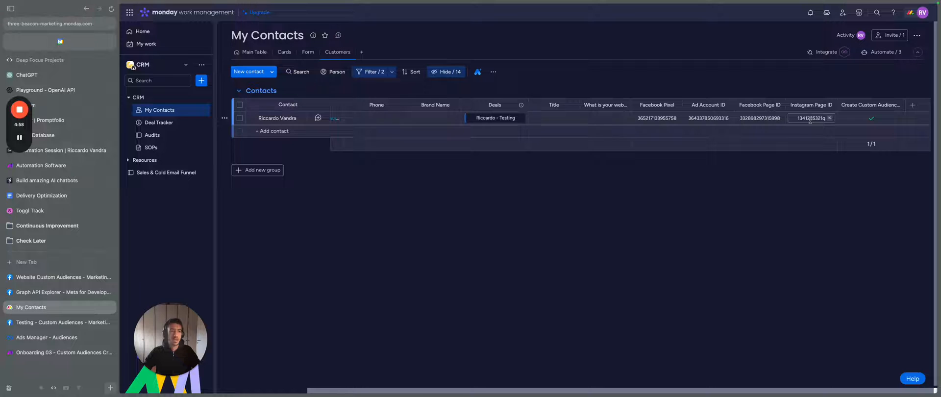
{"action": "left_click", "coordinate": [65, 352]}
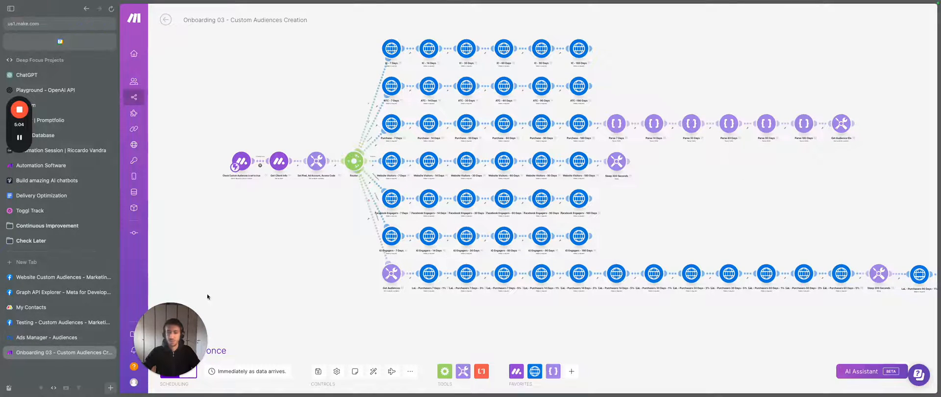
{"action": "mouse_move", "coordinate": [53, 307]}
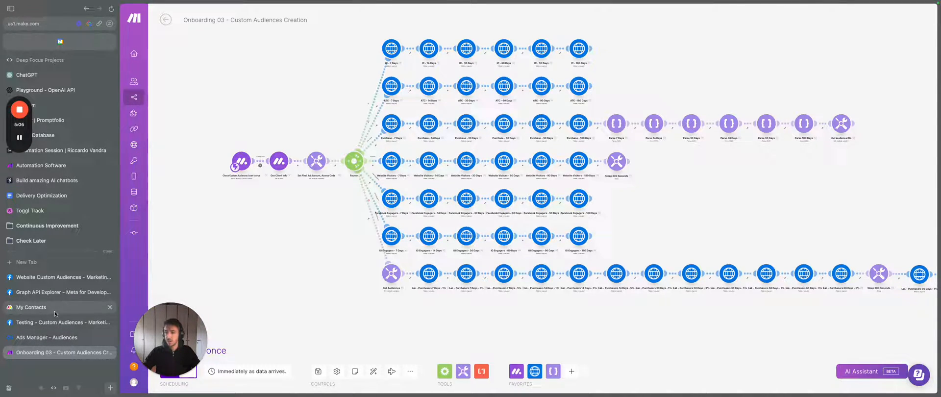
- Run the scenario once, tick Create Custom Audiences on the My Contacts board, and watch Make await the data
{"action": "left_click", "coordinate": [33, 307]}
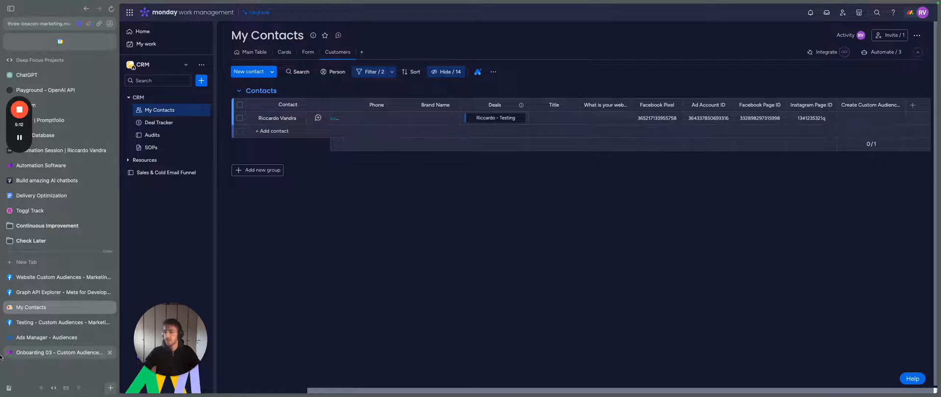
{"action": "left_click", "coordinate": [57, 352]}
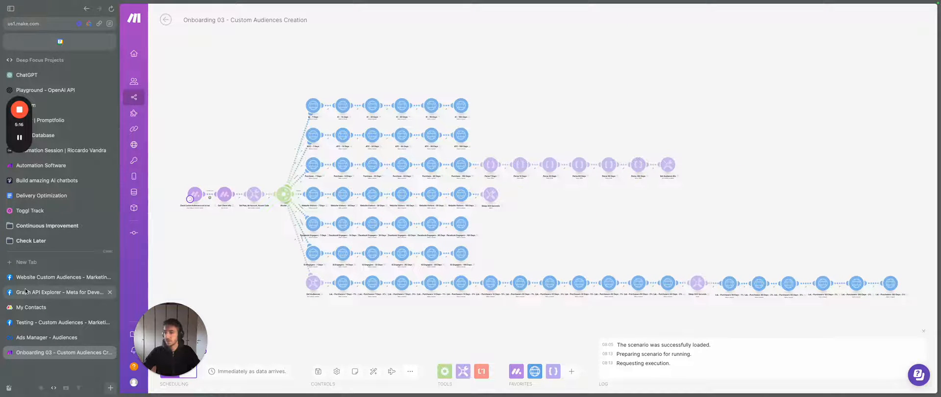
{"action": "left_click", "coordinate": [31, 307]}
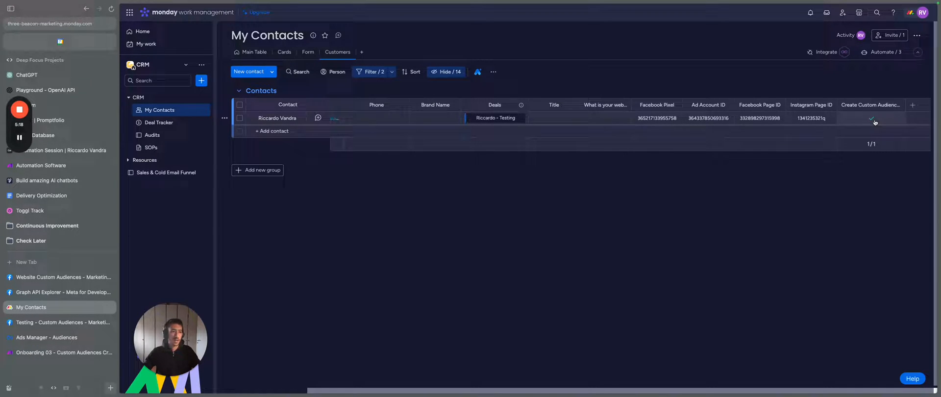
{"action": "left_click", "coordinate": [59, 352]}
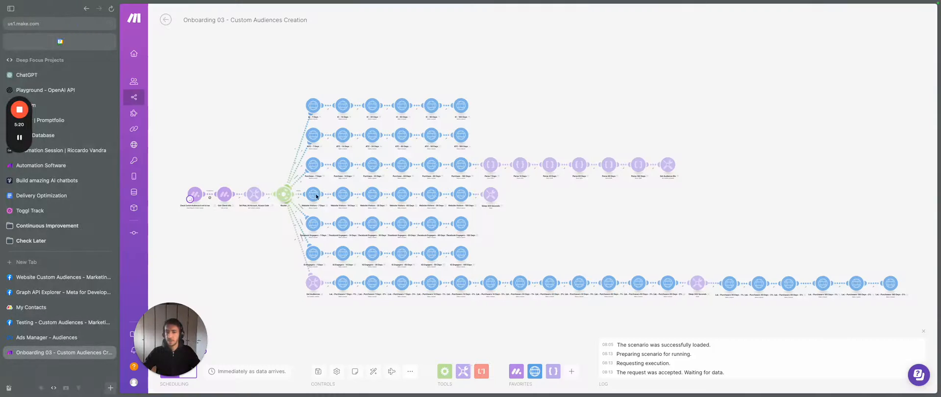